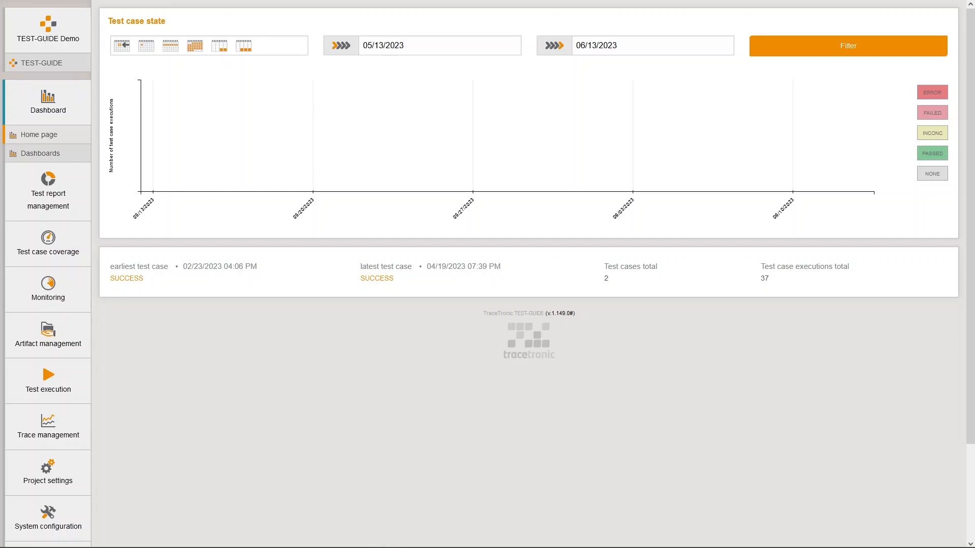
{"action": "mouse_move", "coordinate": [810, 213]}
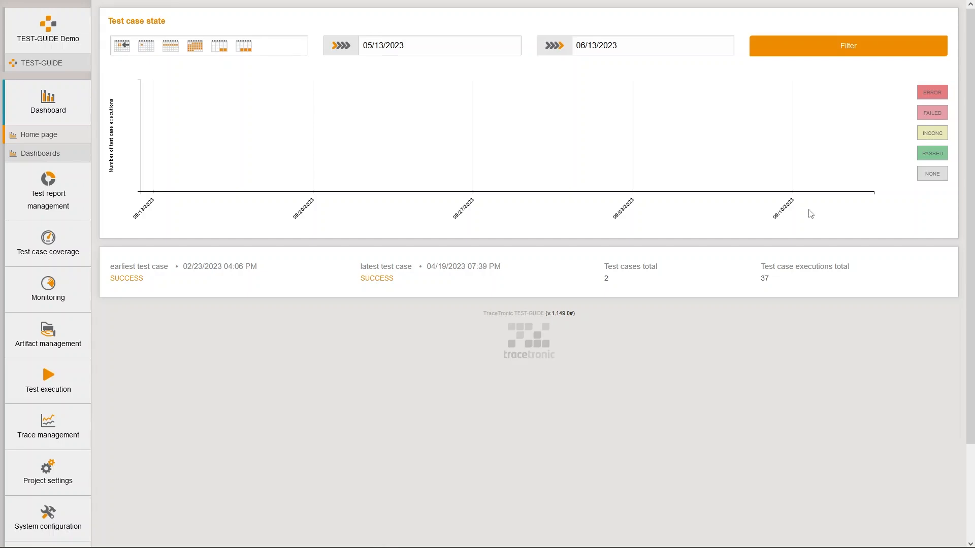
Show the Playbooks list under Test execution and start creating a new playbook.
{"action": "left_click", "coordinate": [47, 378]}
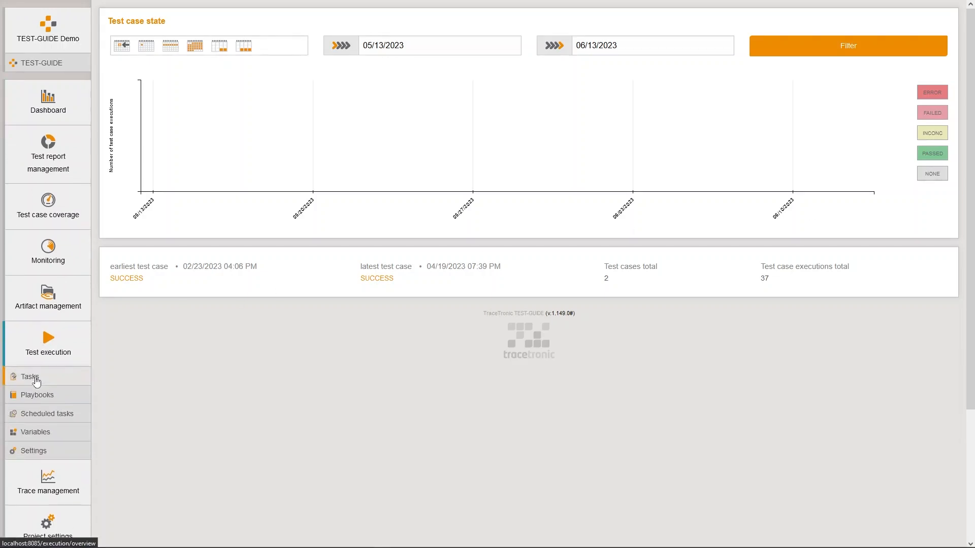
{"action": "left_click", "coordinate": [36, 395]}
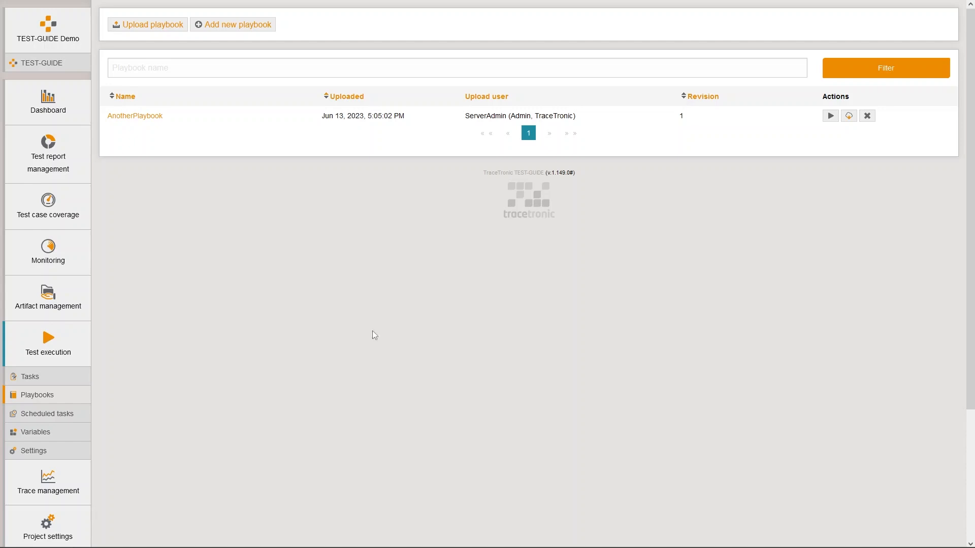
{"action": "mouse_move", "coordinate": [259, 44]}
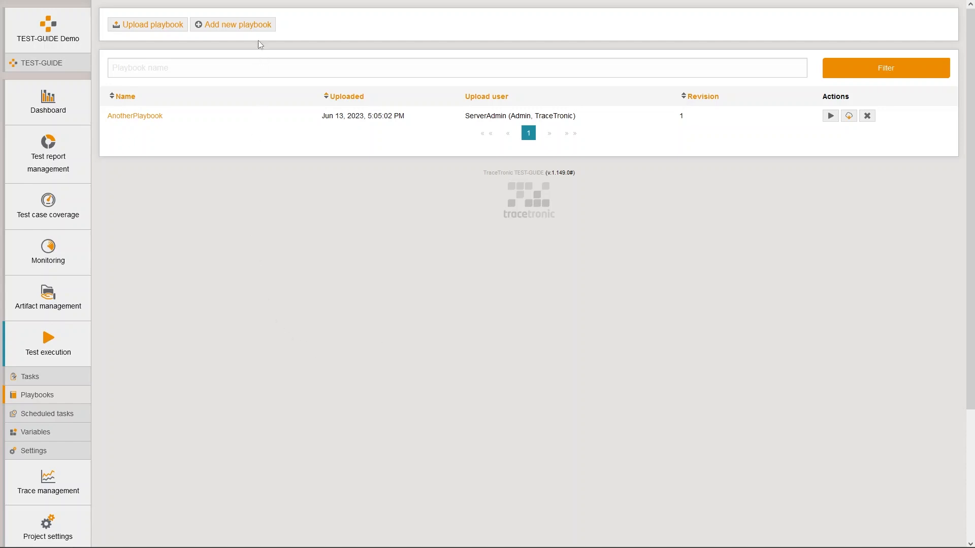
{"action": "left_click", "coordinate": [232, 24]}
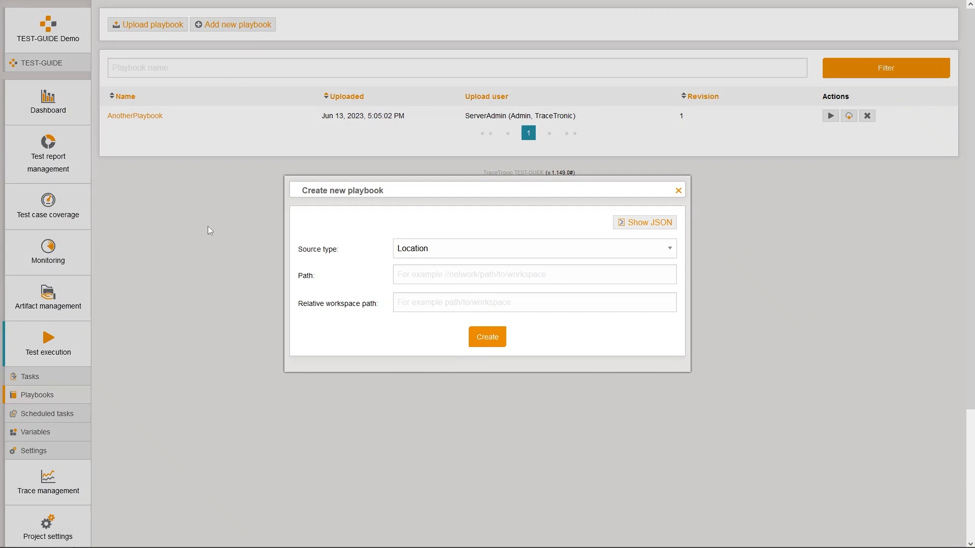
Create the playbook with artifact mydepo-2536 as its workspace source.
{"action": "left_click", "coordinate": [533, 248]}
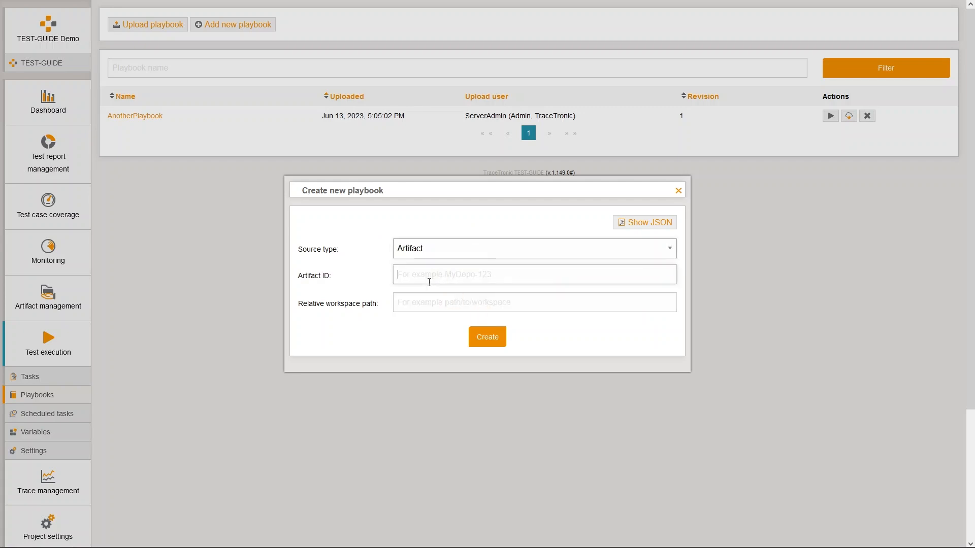
{"action": "type", "text": "mydepo-2536"}
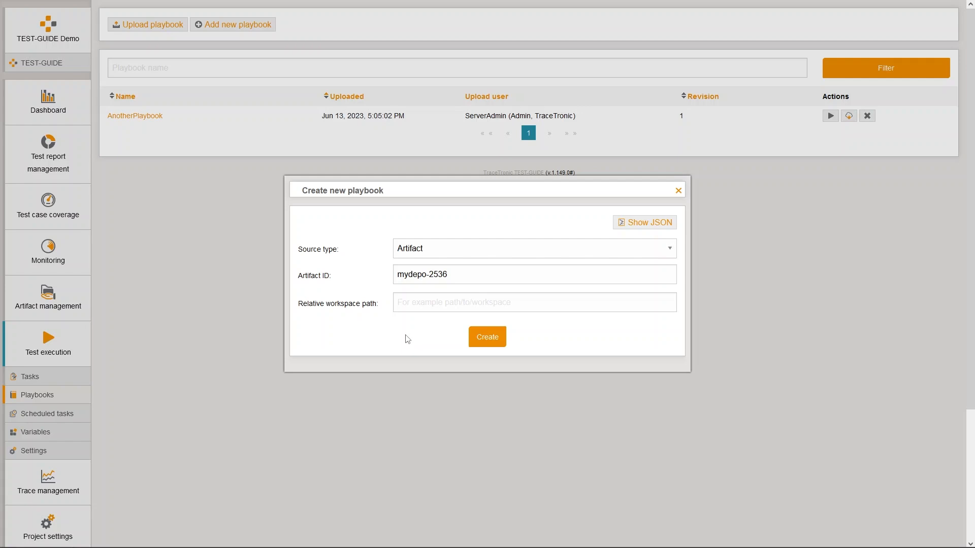
{"action": "left_click", "coordinate": [486, 336]}
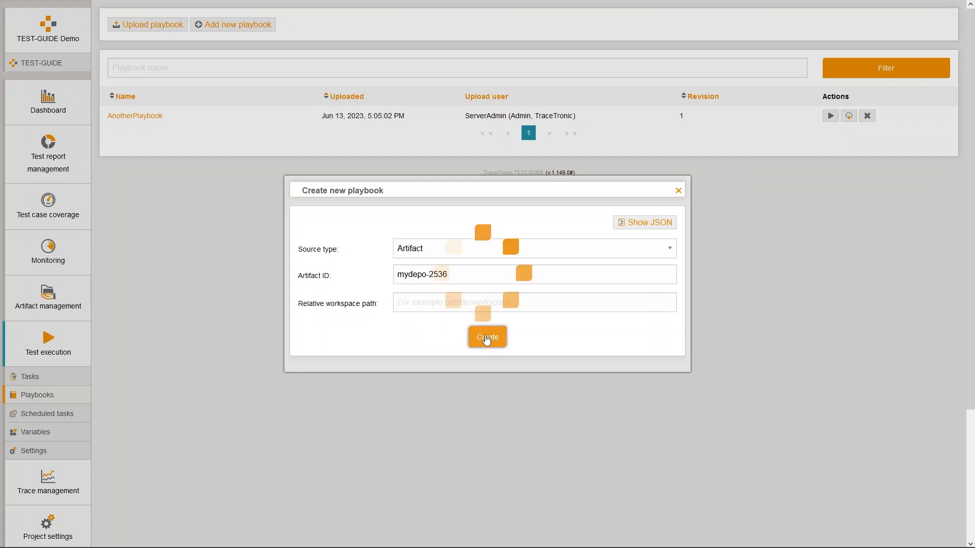
{"action": "left_click", "coordinate": [486, 337]}
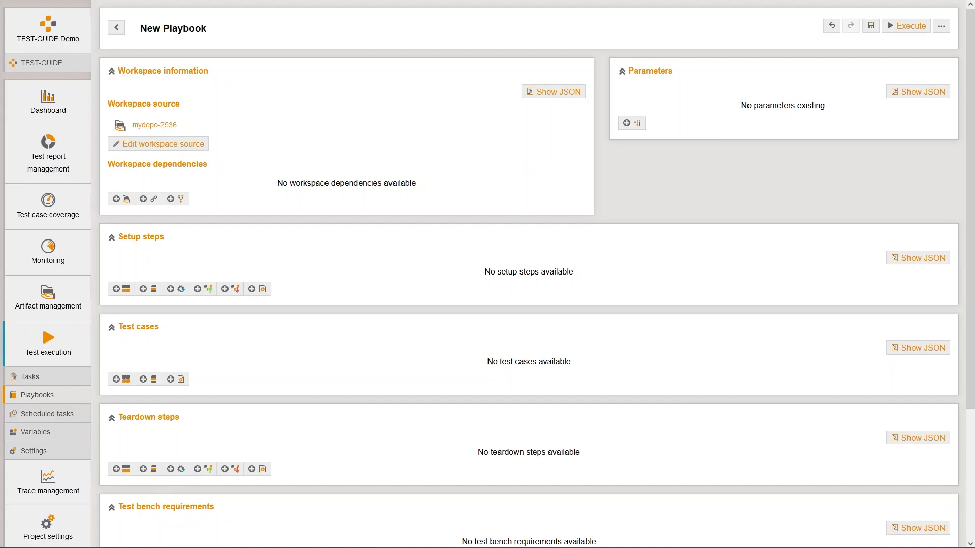
{"action": "mouse_move", "coordinate": [230, 262]}
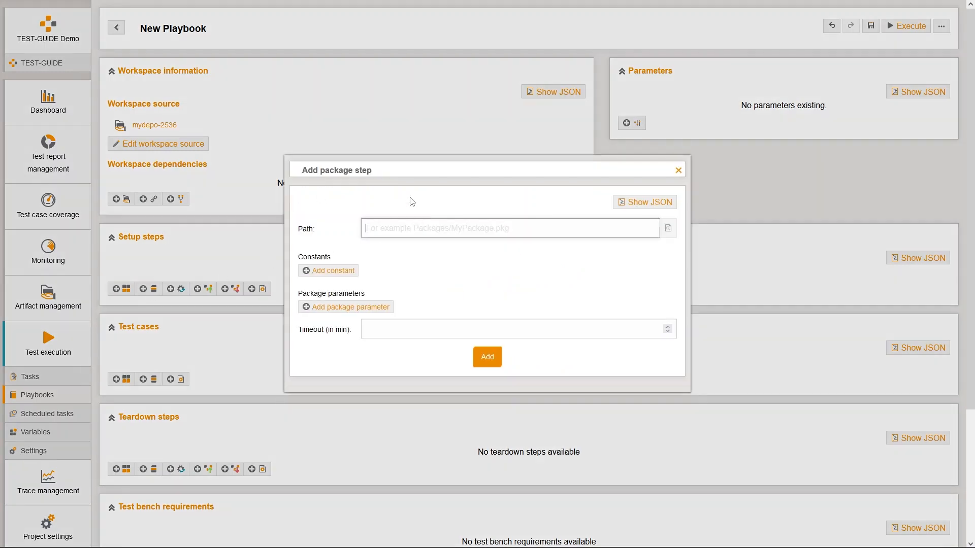
Add Startup ECU-TEST and SUCCESS.pkg setup, SUCCESS.pkg and FAILED.pkg test cases, and begin a teardown step.
{"action": "left_click", "coordinate": [486, 357]}
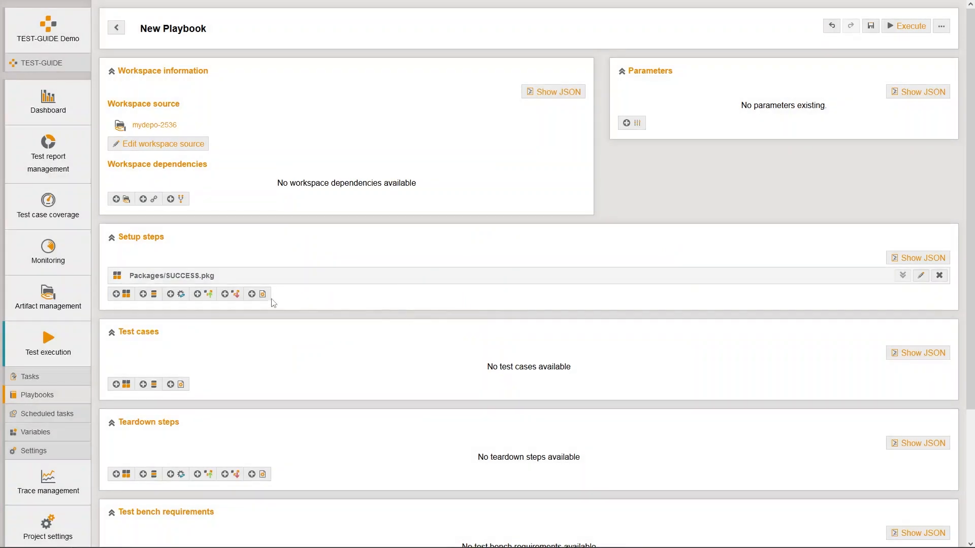
{"action": "left_click", "coordinate": [209, 293]}
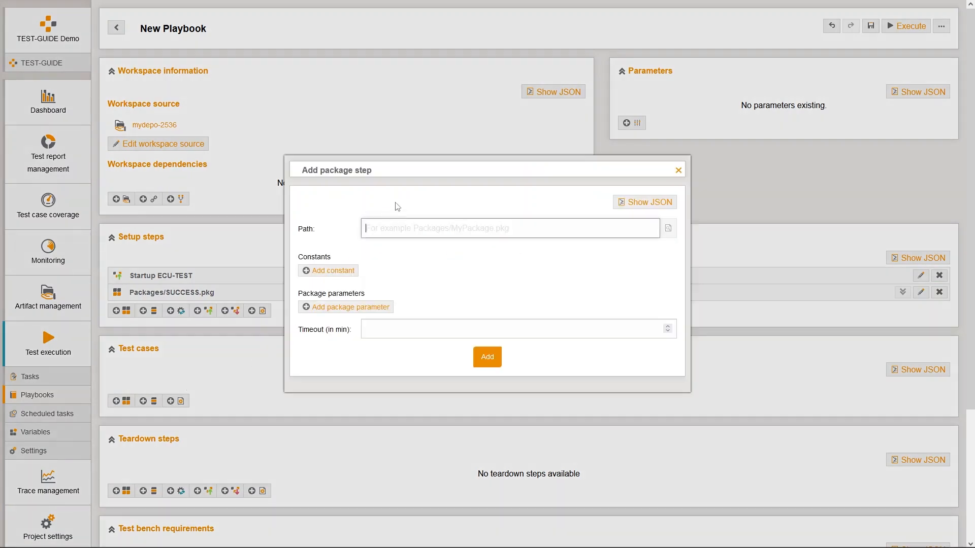
{"action": "left_click", "coordinate": [486, 356]}
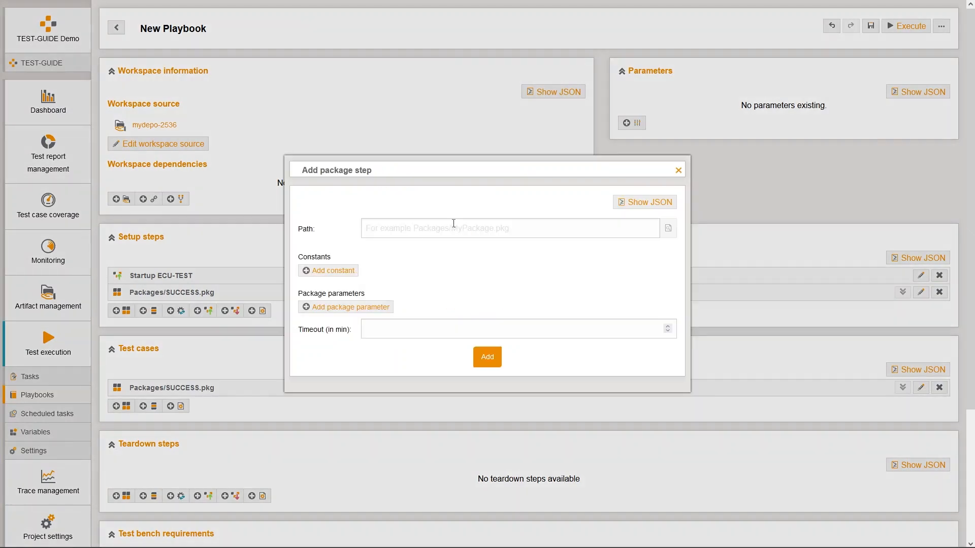
{"action": "left_click", "coordinate": [487, 357]}
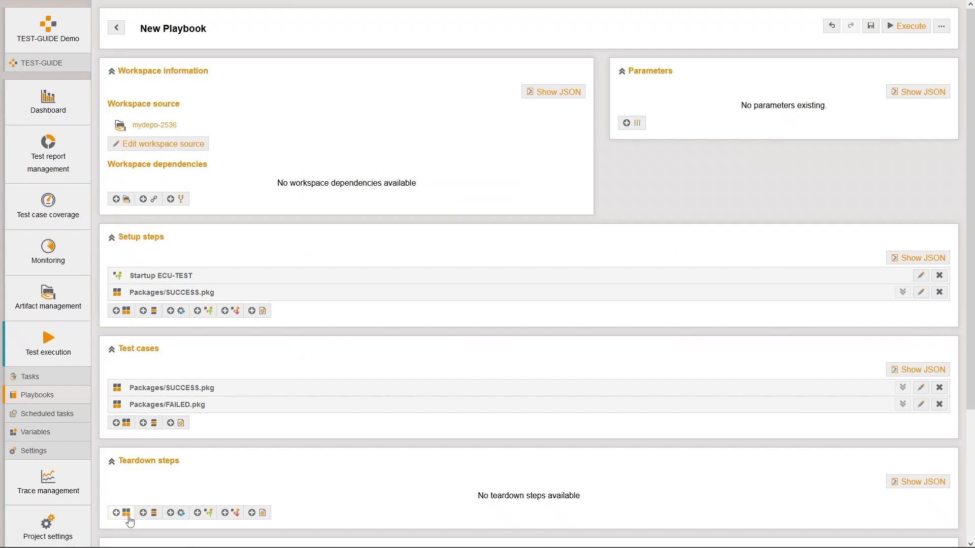
{"action": "left_click", "coordinate": [124, 513]}
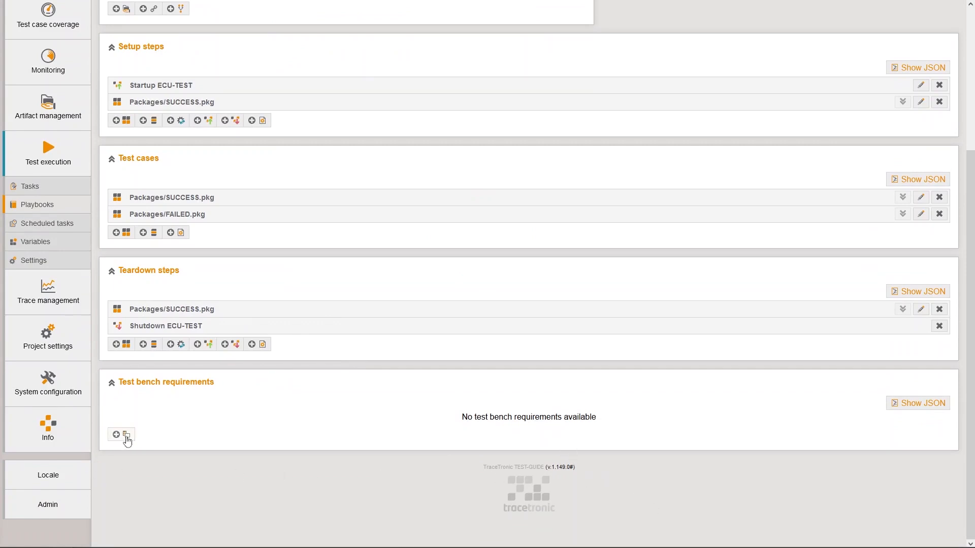
Add test bench requirement Electrical system / Battery with value *_Montevideo and save it.
{"action": "left_click", "coordinate": [116, 434]}
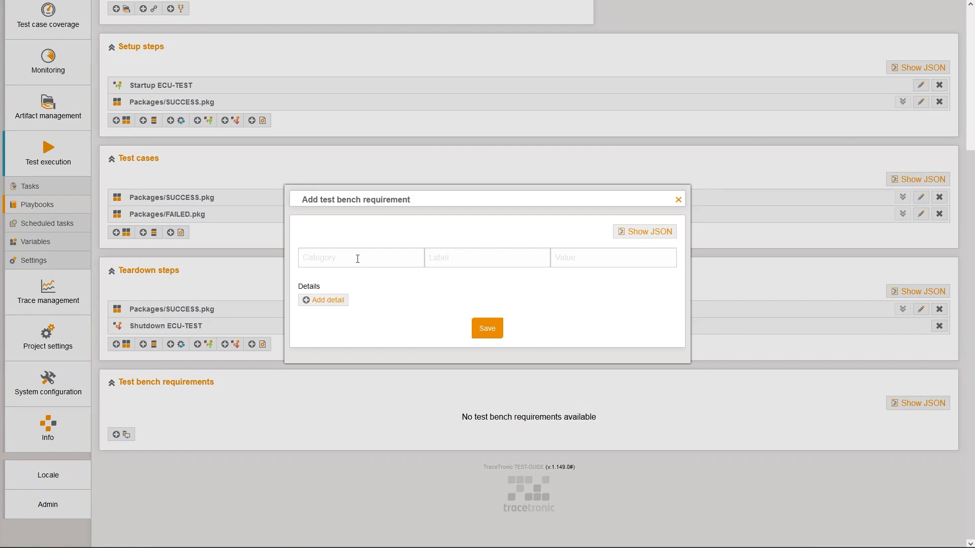
{"action": "type", "text": "Electrical system"}
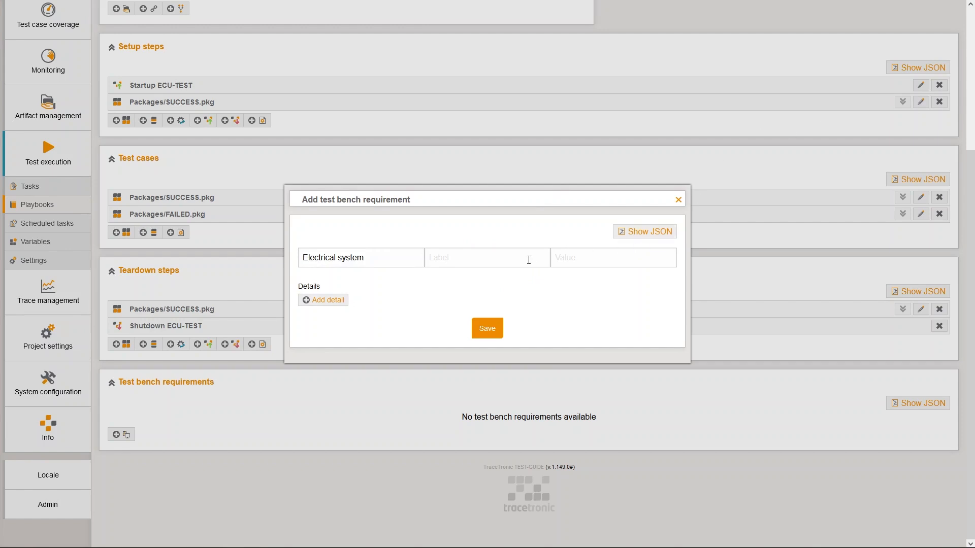
{"action": "type", "text": "Battery"}
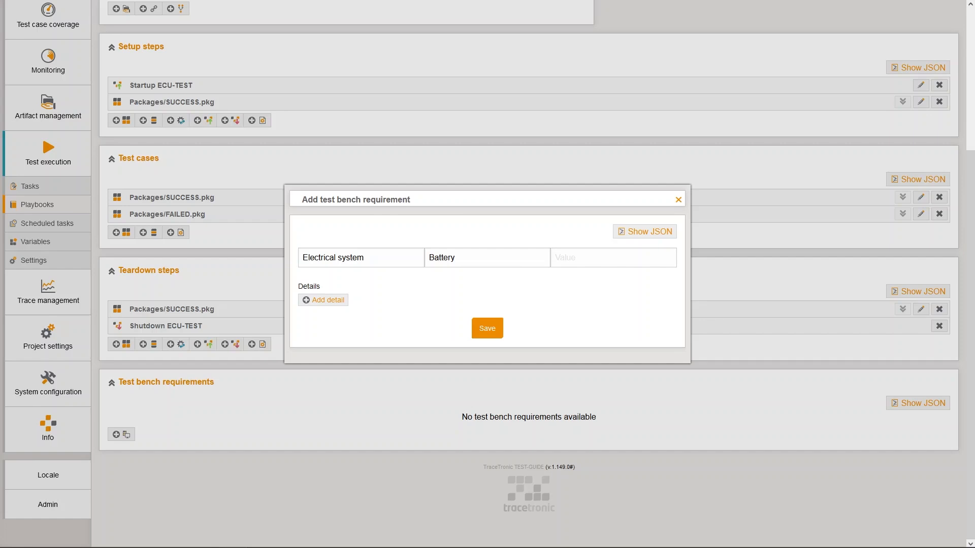
{"action": "left_click", "coordinate": [612, 256]}
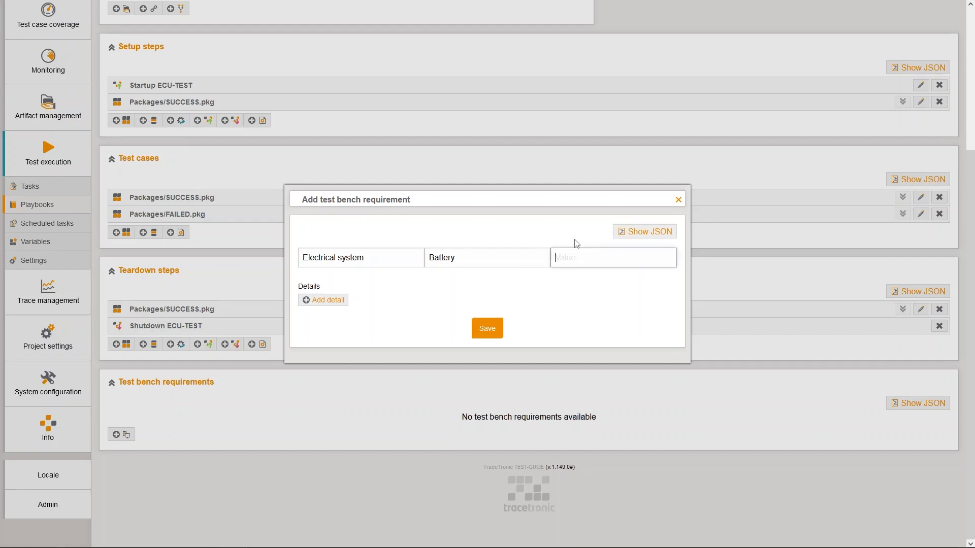
{"action": "type", "text": "*_Montevideo"}
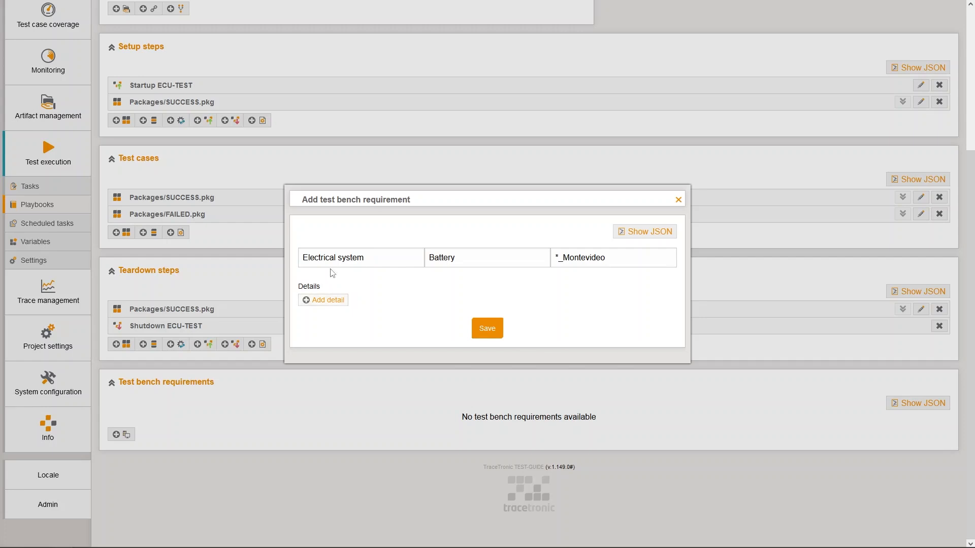
{"action": "mouse_move", "coordinate": [443, 273]}
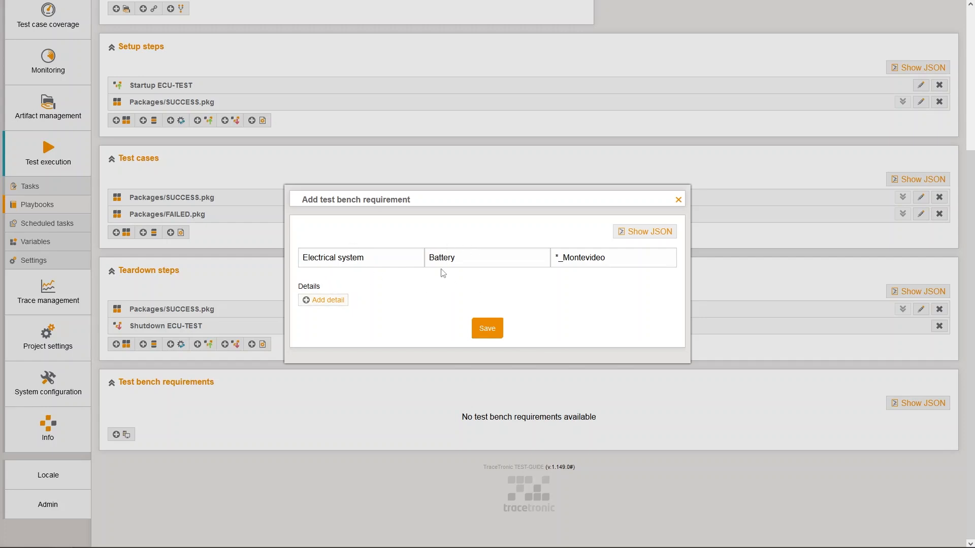
{"action": "mouse_move", "coordinate": [637, 276]}
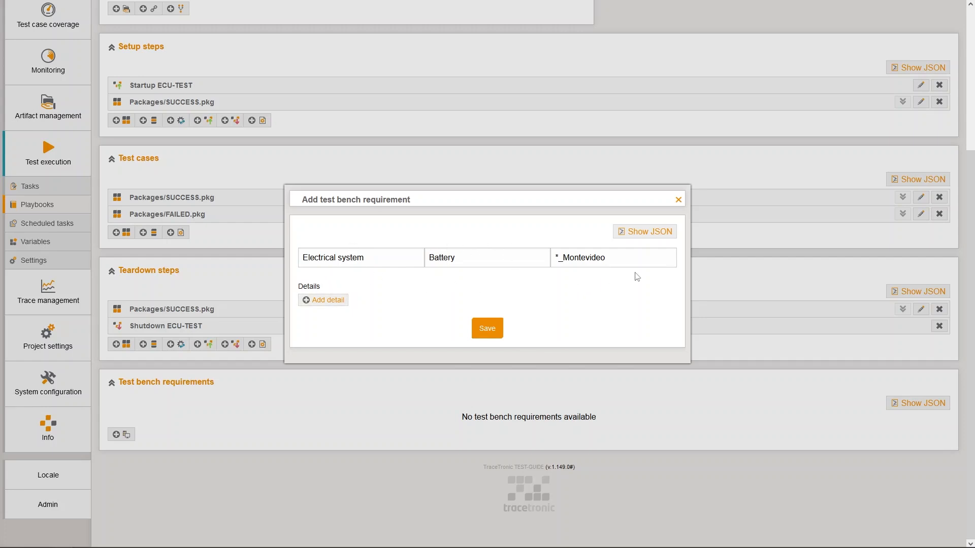
{"action": "mouse_move", "coordinate": [594, 283]}
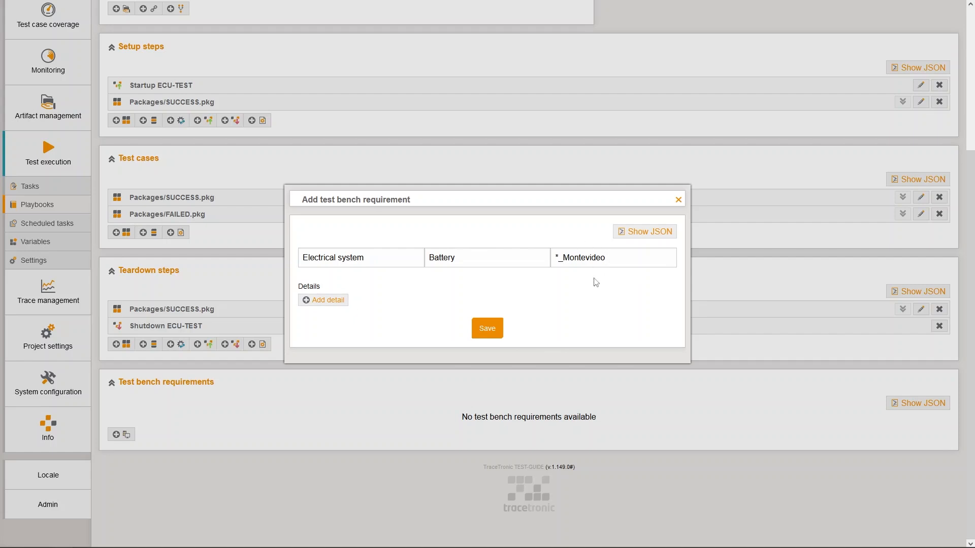
{"action": "left_click", "coordinate": [486, 328]}
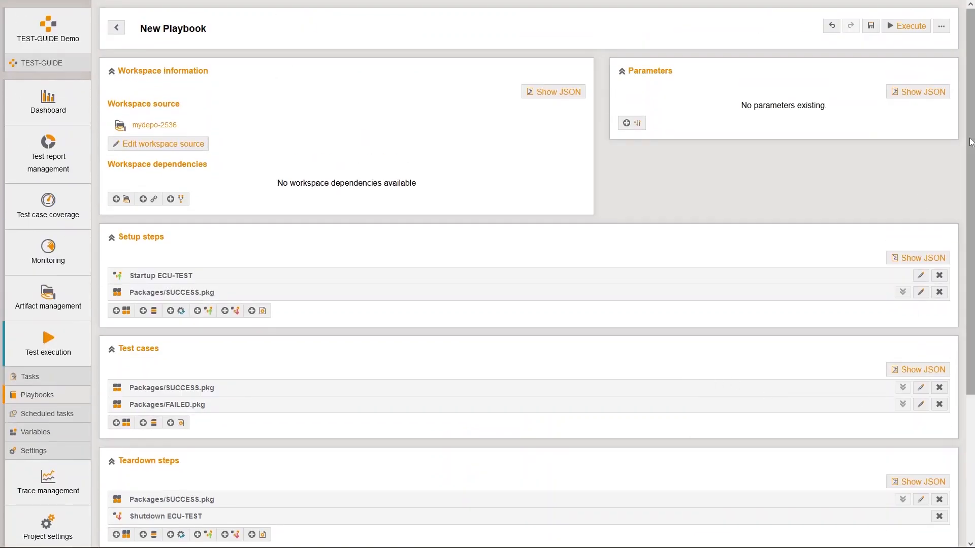
{"action": "left_click", "coordinate": [870, 25]}
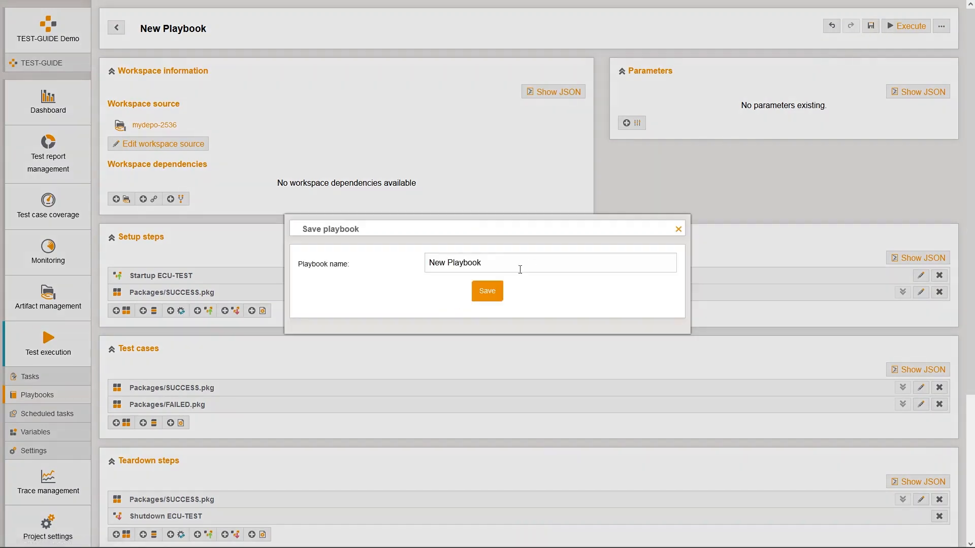
{"action": "type", "text": "MyPlaybook"}
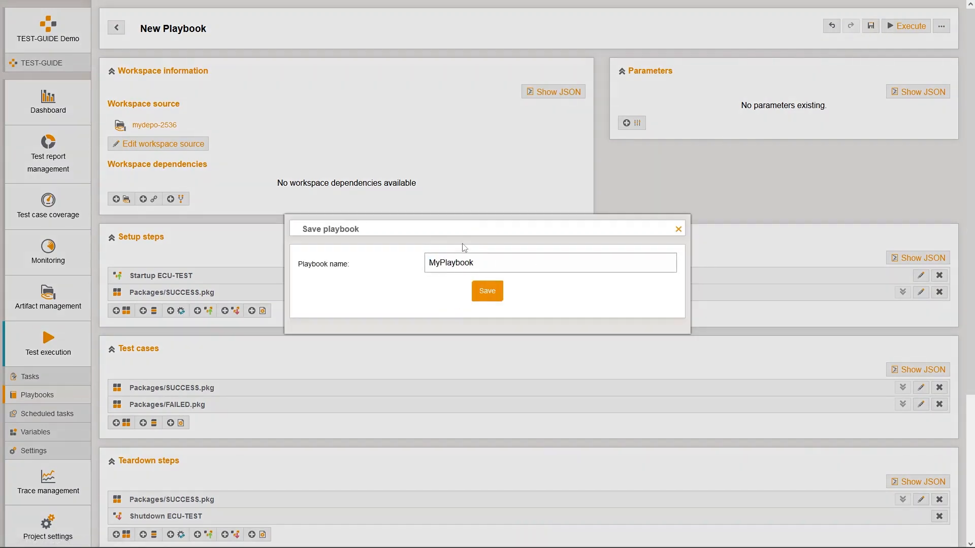
{"action": "left_click", "coordinate": [487, 291]}
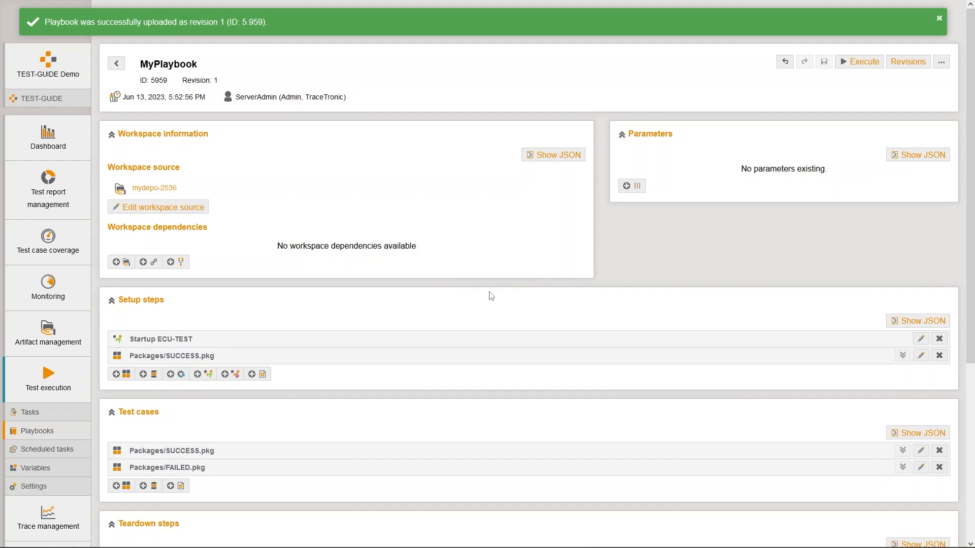
{"action": "left_click", "coordinate": [938, 18]}
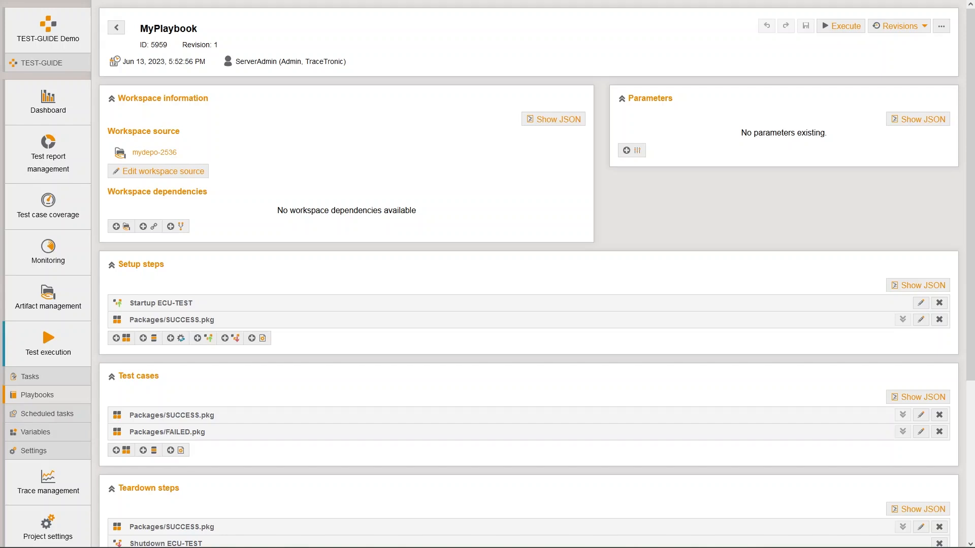
{"action": "mouse_move", "coordinate": [428, 262]}
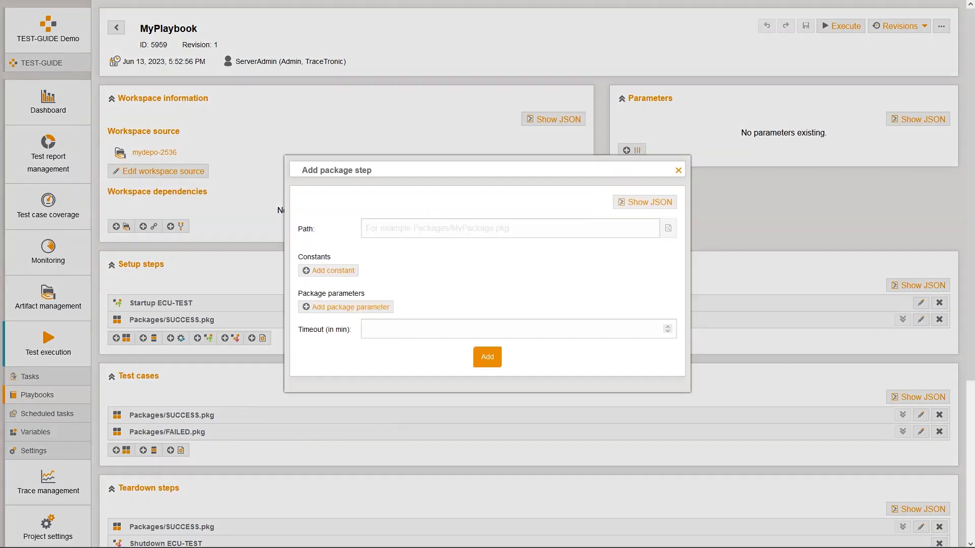
{"action": "mouse_move", "coordinate": [866, 39]}
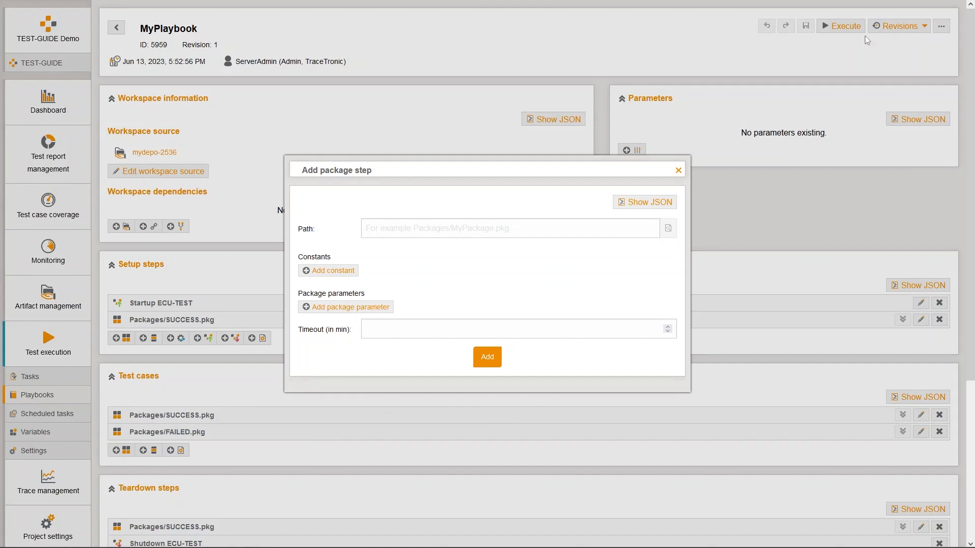
Add Packages/SUCCESS.pkg as a test case and save MyPlaybook as revision 2.
{"action": "type", "text": "Packages/SUCCESS.pkg"}
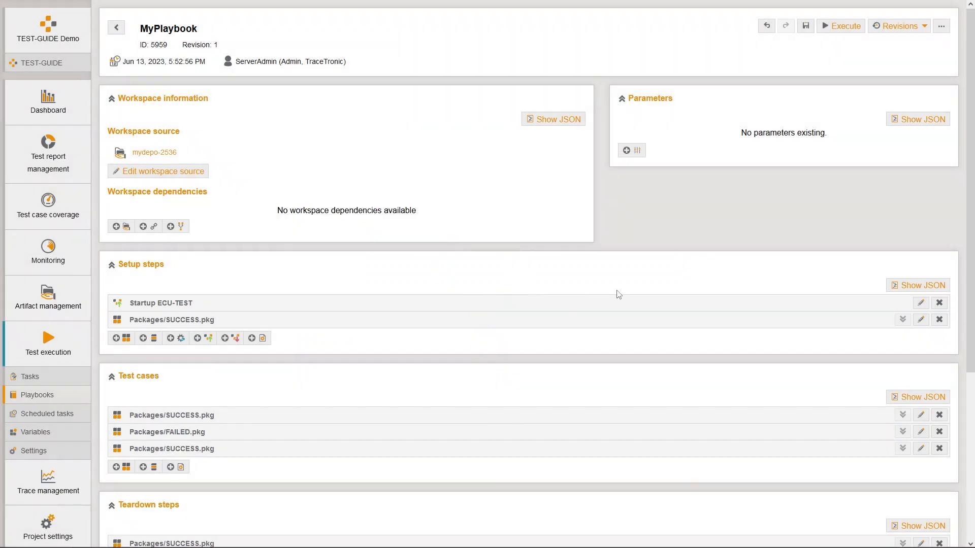
{"action": "left_click", "coordinate": [804, 26]}
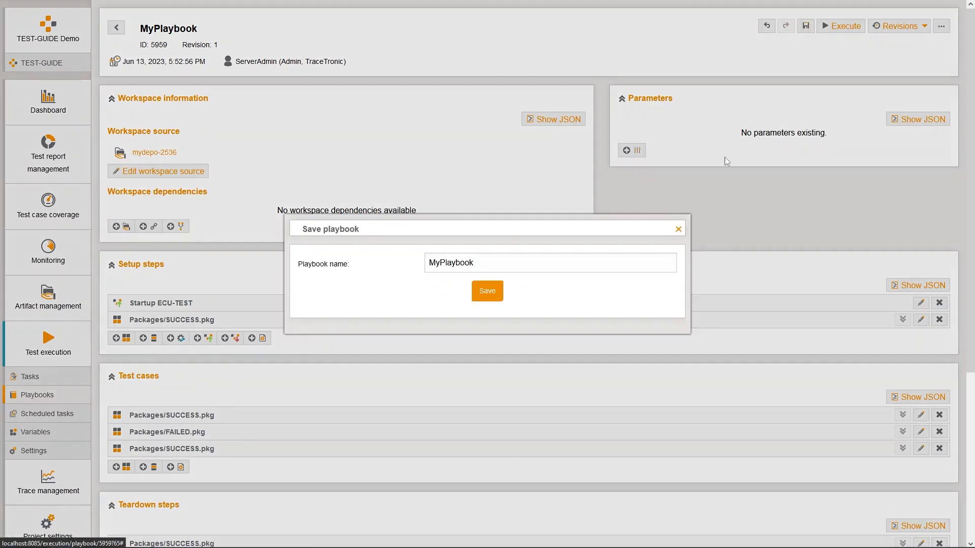
{"action": "left_click", "coordinate": [486, 291]}
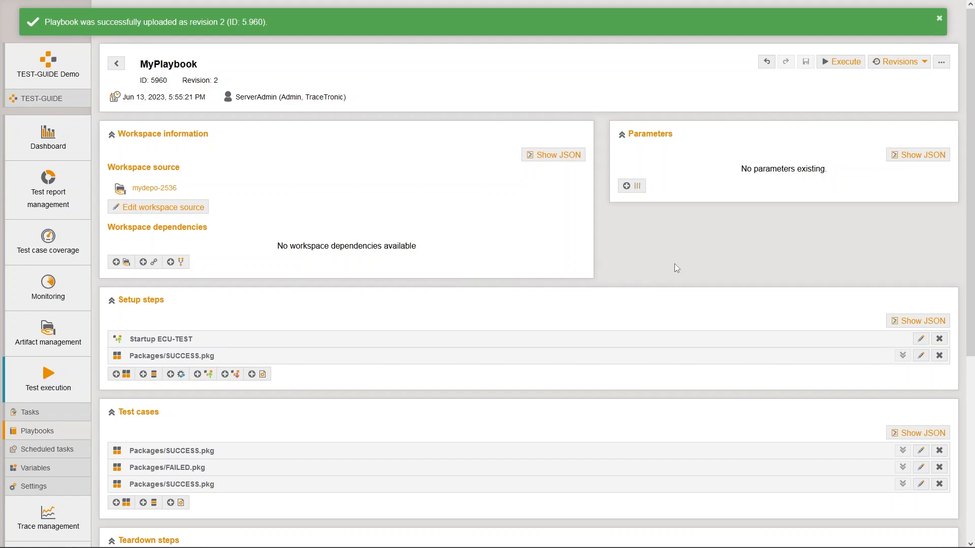
{"action": "left_click", "coordinate": [938, 17]}
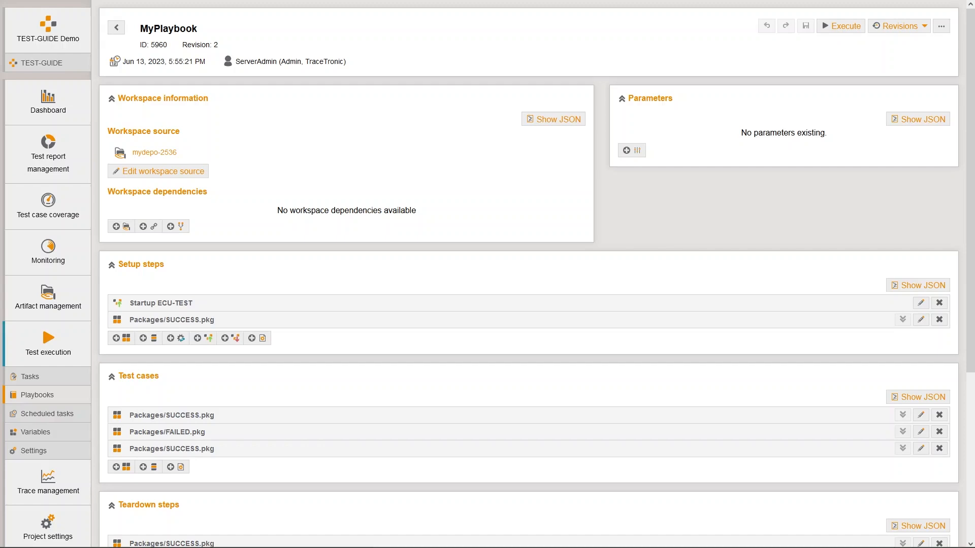
{"action": "mouse_move", "coordinate": [887, 145]}
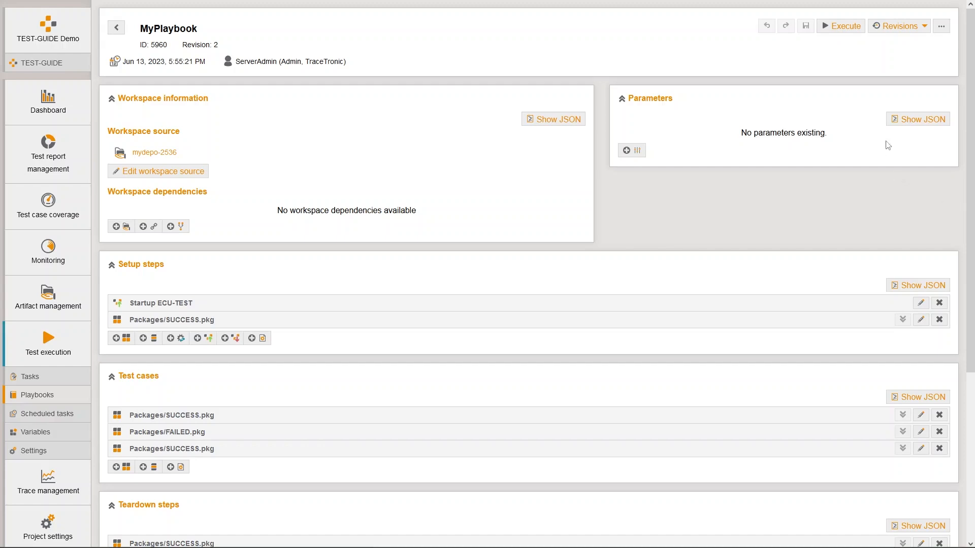
{"action": "left_click", "coordinate": [898, 27]}
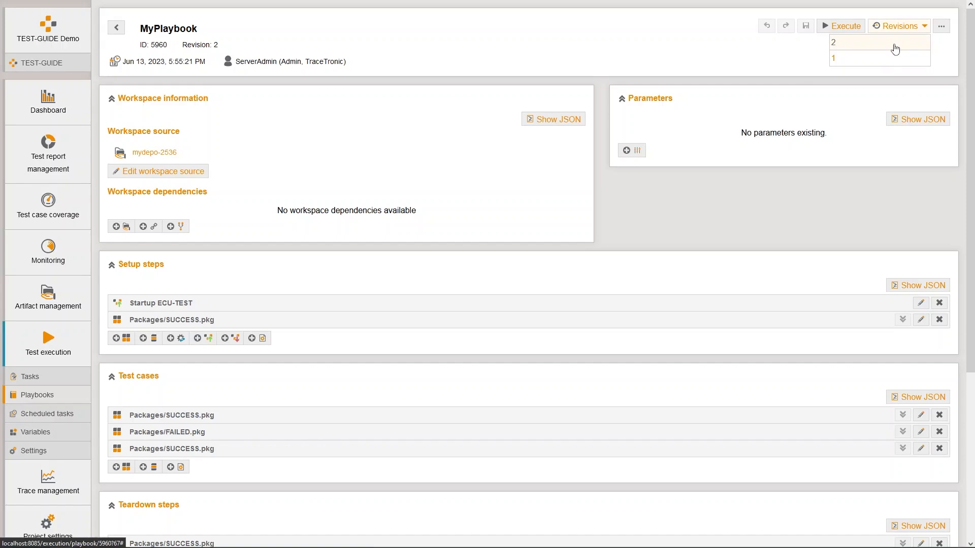
{"action": "left_click", "coordinate": [833, 58]}
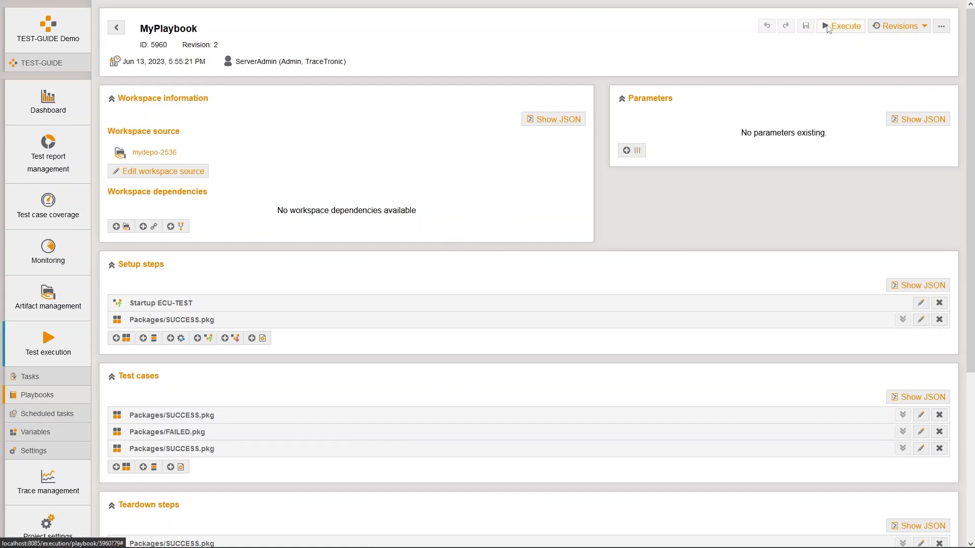
Execute MyPlaybook distributed by a fixed number of partitions set to 2.
{"action": "left_click", "coordinate": [843, 25]}
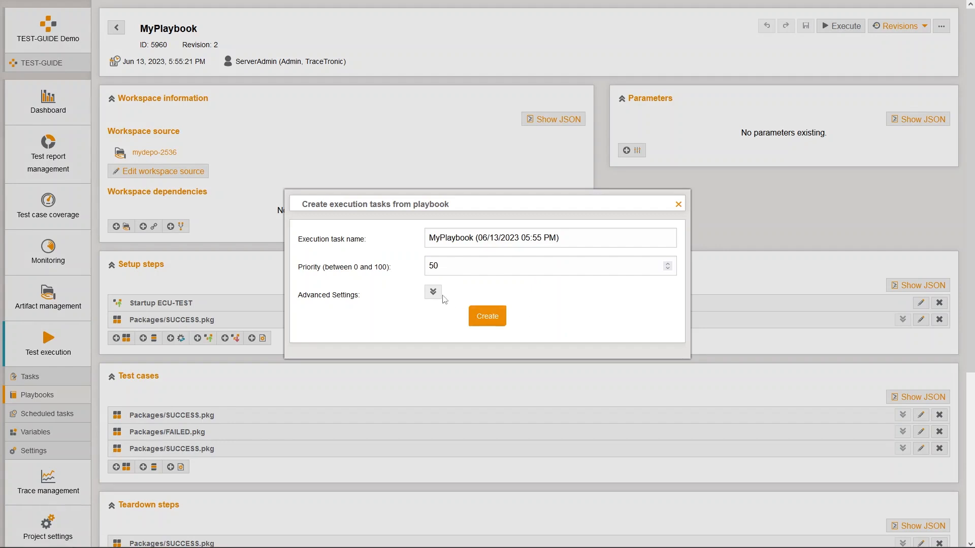
{"action": "left_click", "coordinate": [433, 291]}
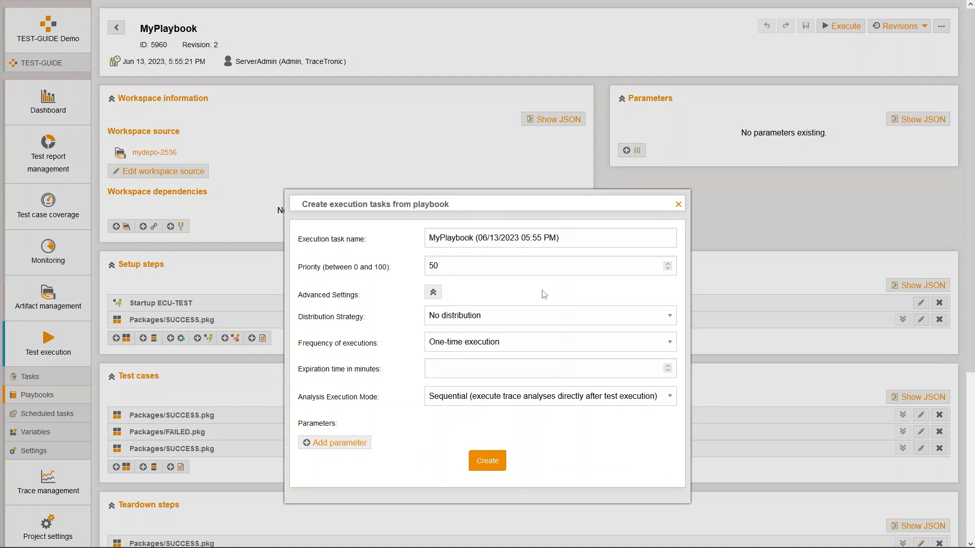
{"action": "left_click", "coordinate": [549, 315]}
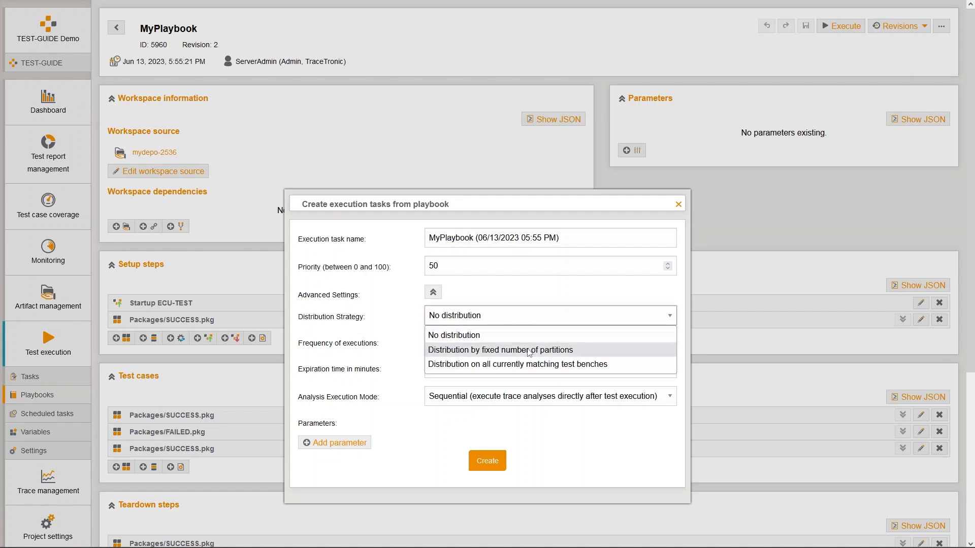
{"action": "left_click", "coordinate": [499, 349]}
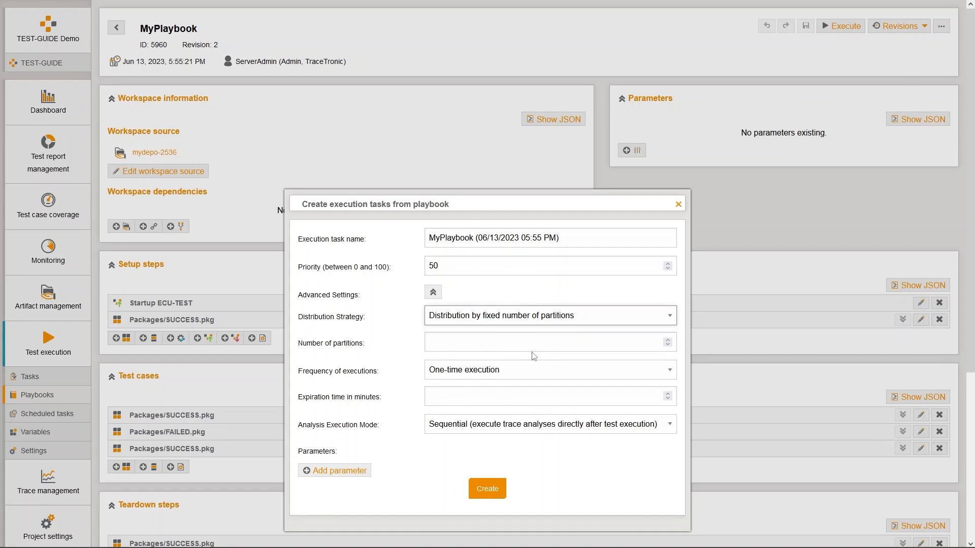
{"action": "type", "text": "2"}
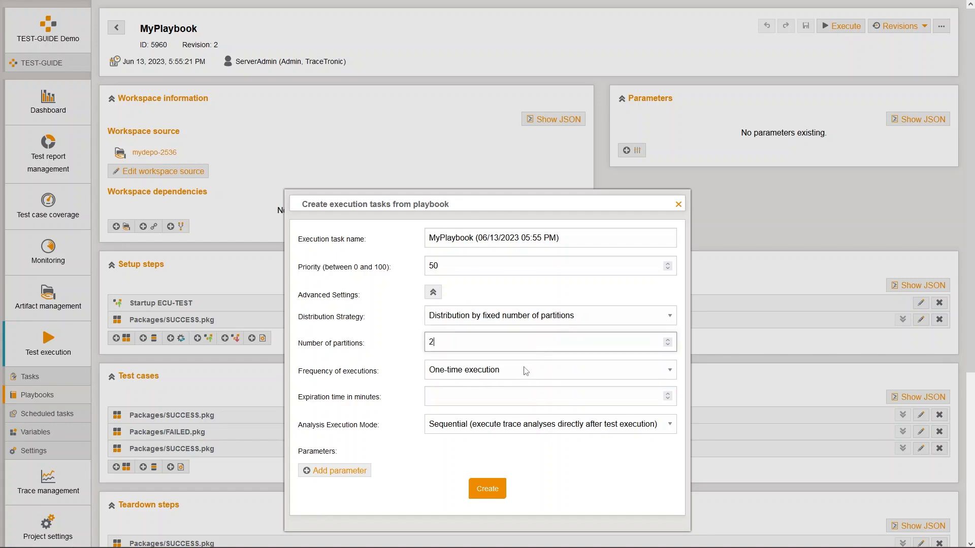
{"action": "left_click", "coordinate": [486, 489]}
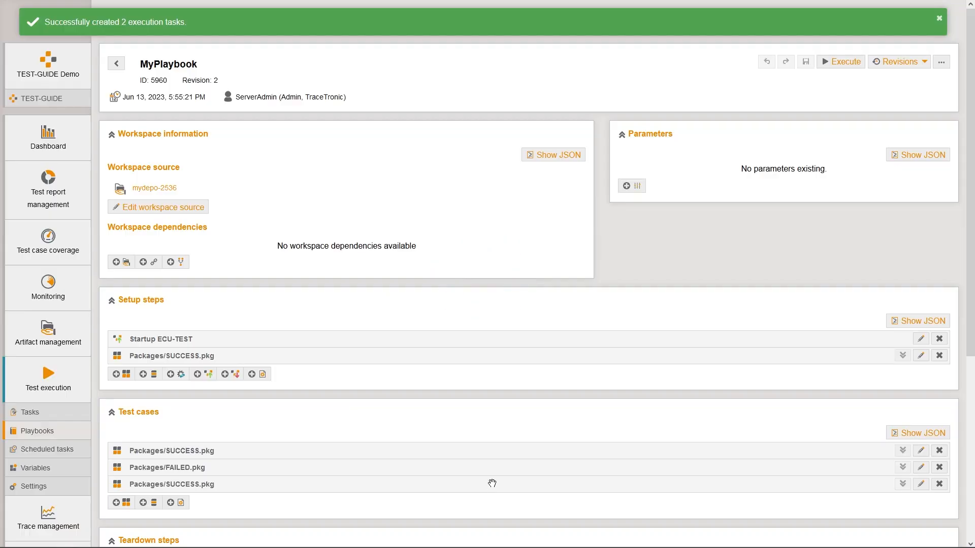
{"action": "mouse_move", "coordinate": [594, 351]}
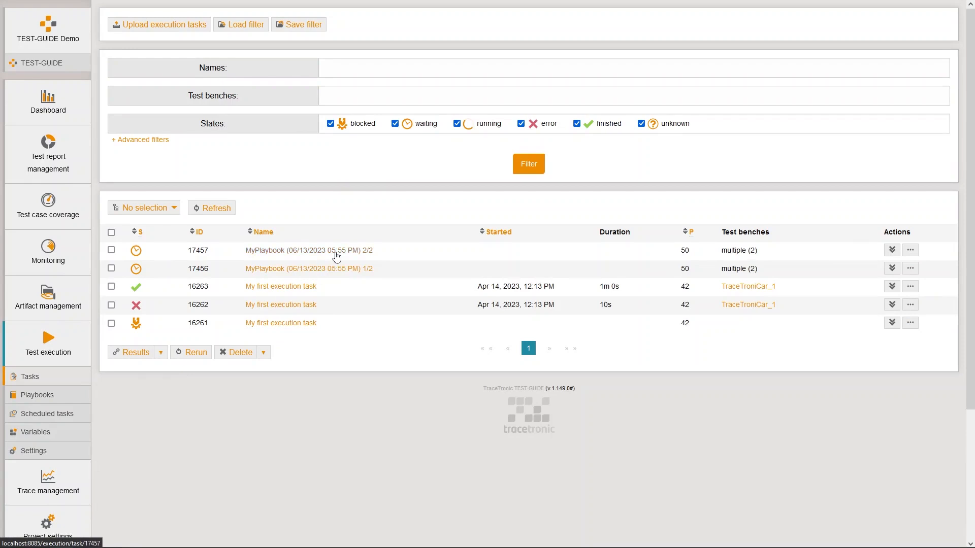
{"action": "left_click", "coordinate": [309, 250]}
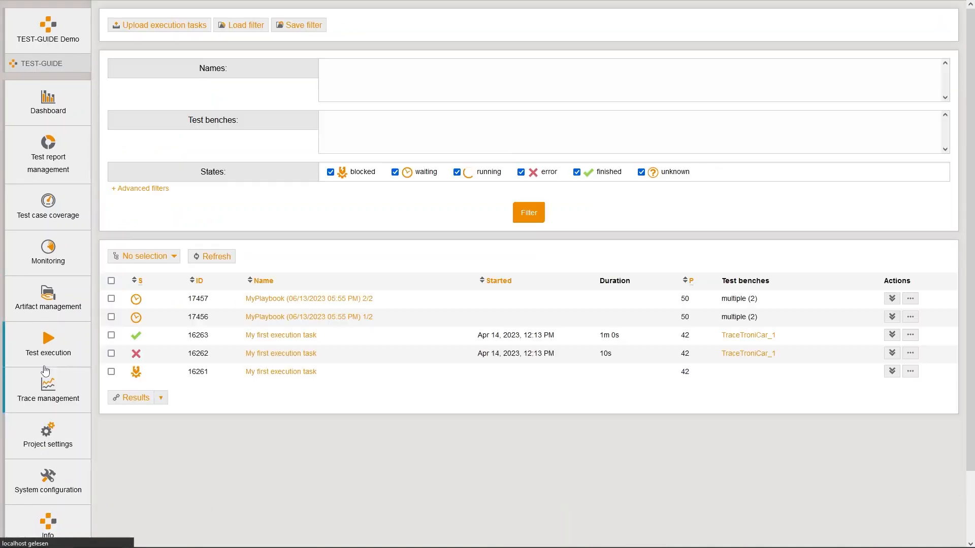
{"action": "left_click", "coordinate": [308, 317]}
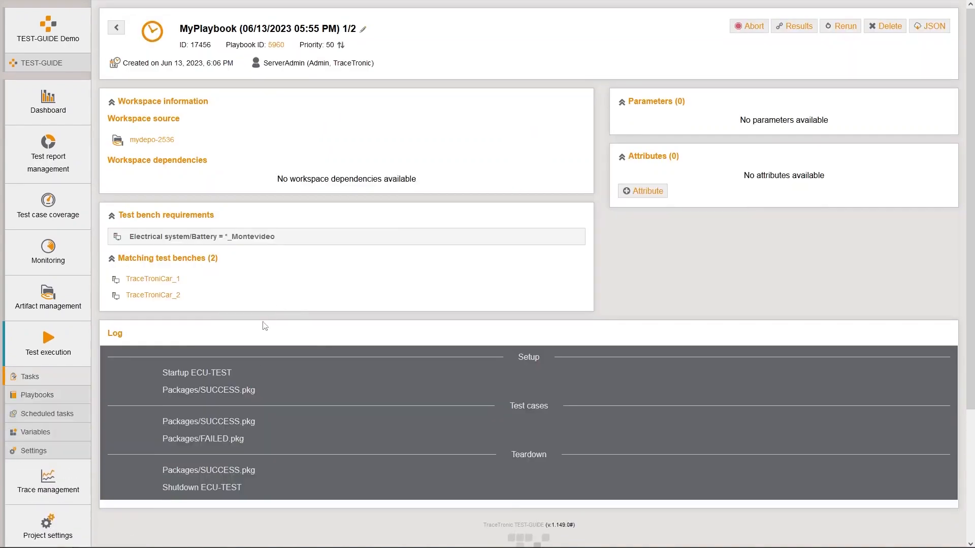
{"action": "mouse_move", "coordinate": [148, 428]}
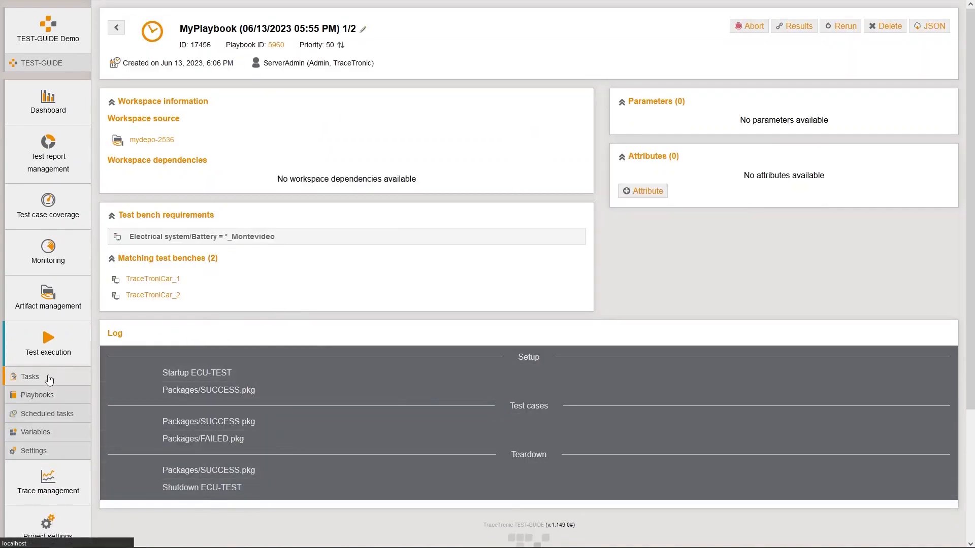
{"action": "left_click", "coordinate": [28, 376]}
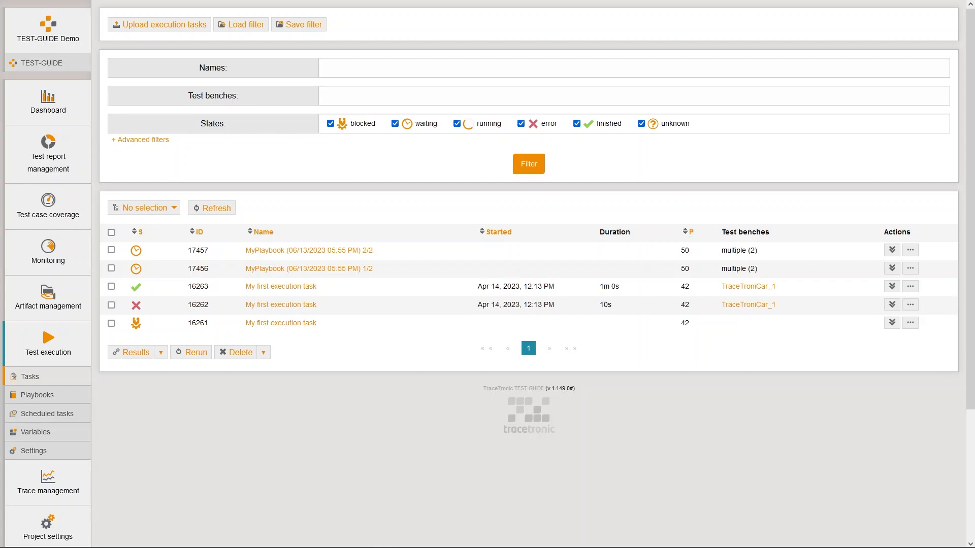
Show the REST API docs with the Execution API definition and its endpoints.
{"action": "scroll", "scroll_direction": "down", "scroll_amount": 3}
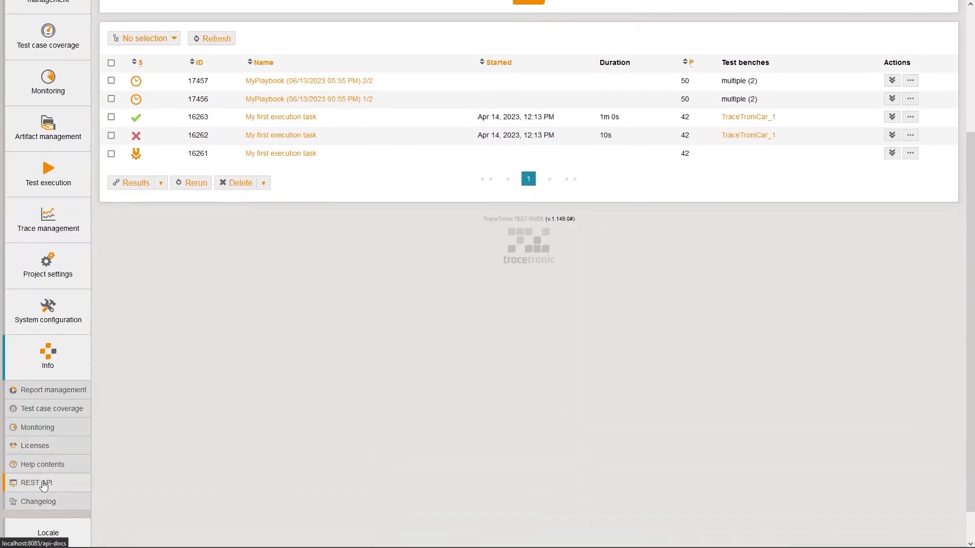
{"action": "left_click", "coordinate": [34, 483]}
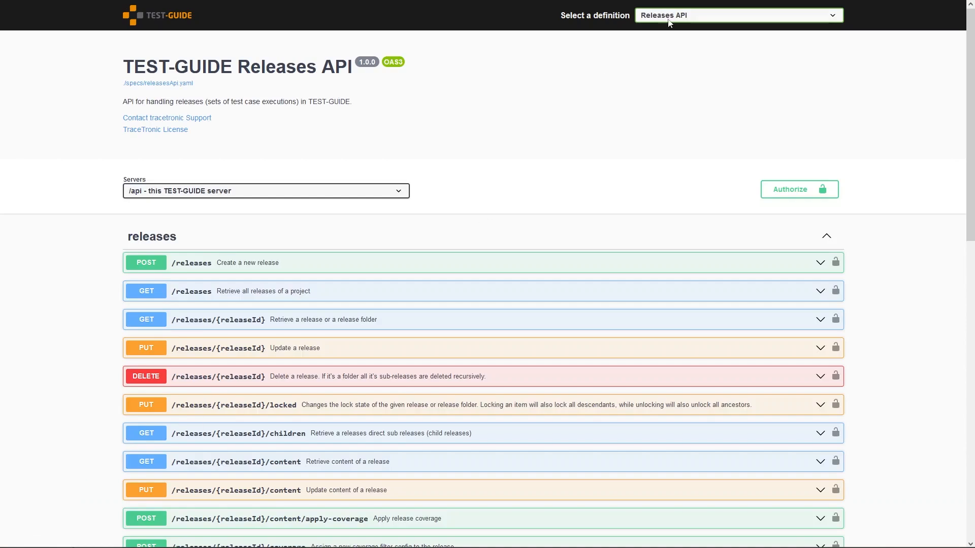
{"action": "left_click", "coordinate": [737, 15]}
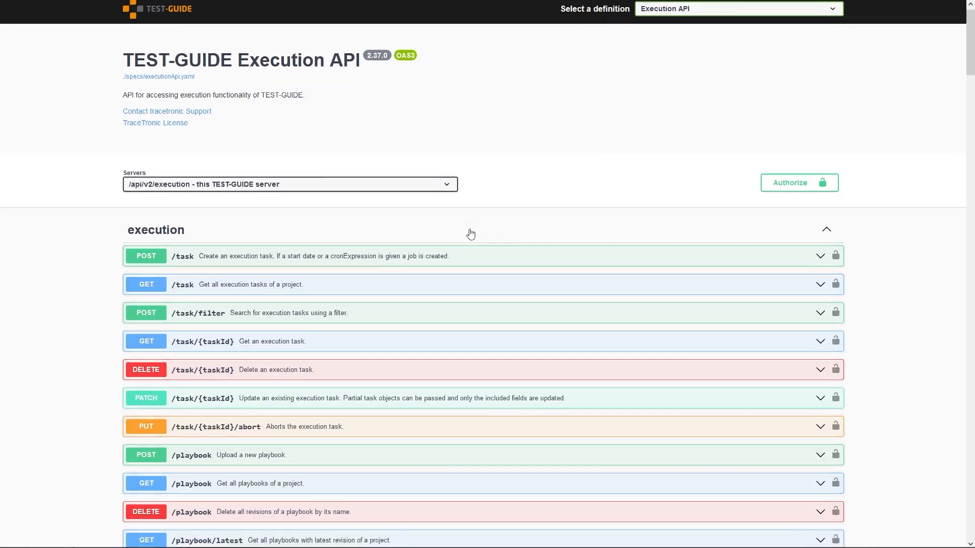
{"action": "scroll", "scroll_direction": "down", "scroll_amount": 3}
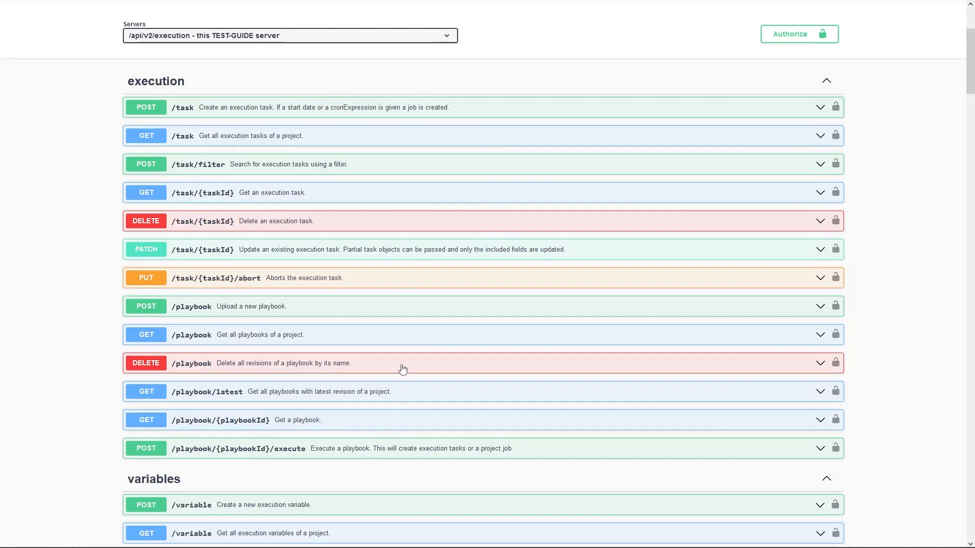